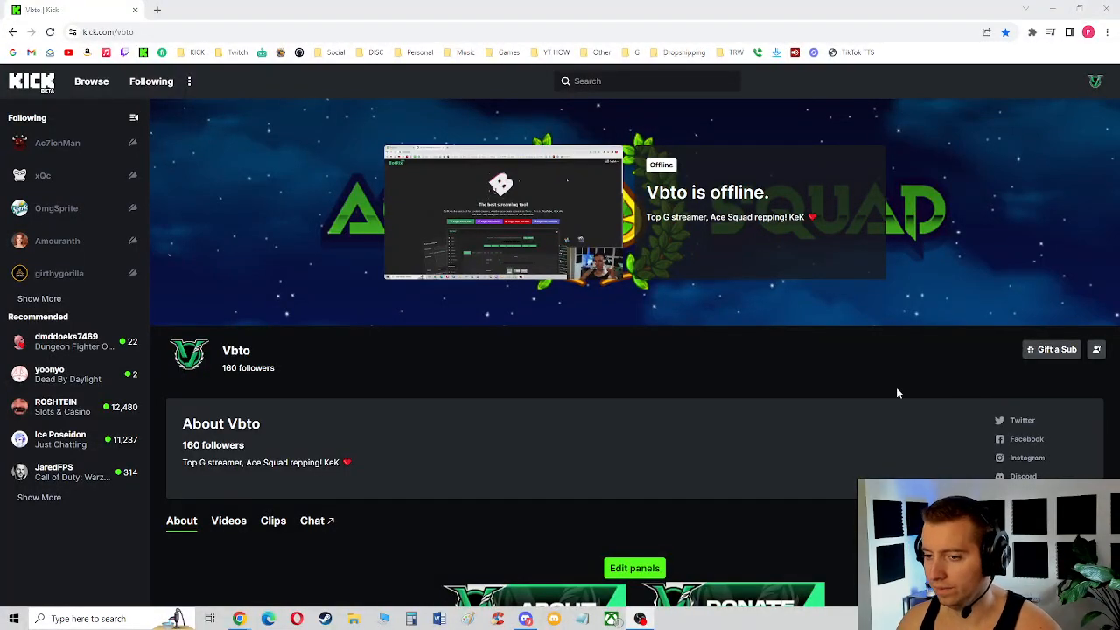
mouse_move(869, 397)
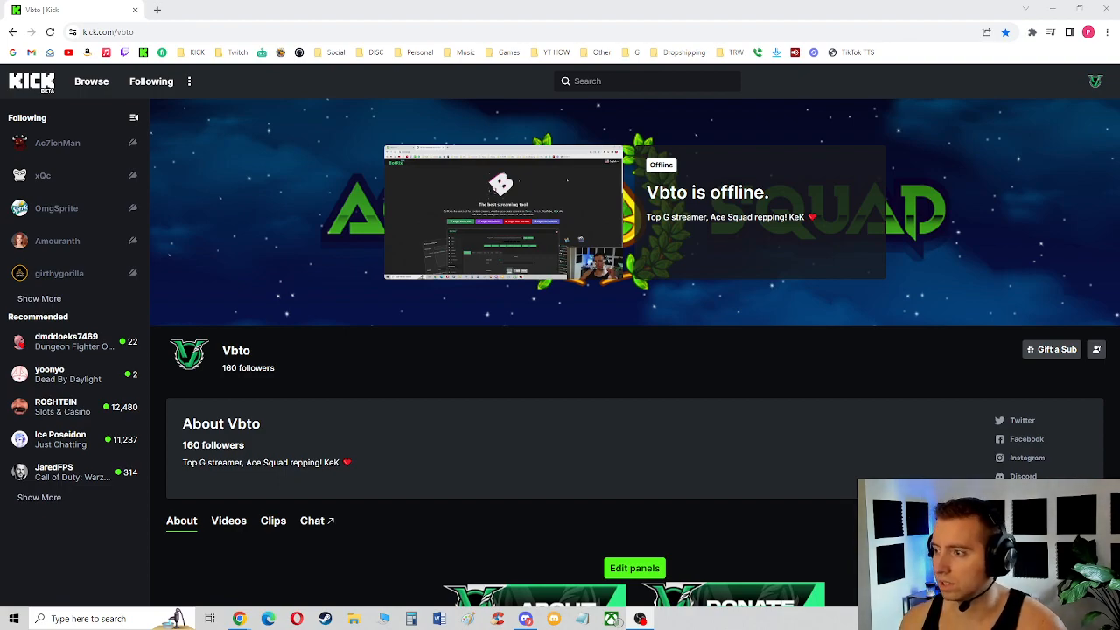
mouse_move(919, 145)
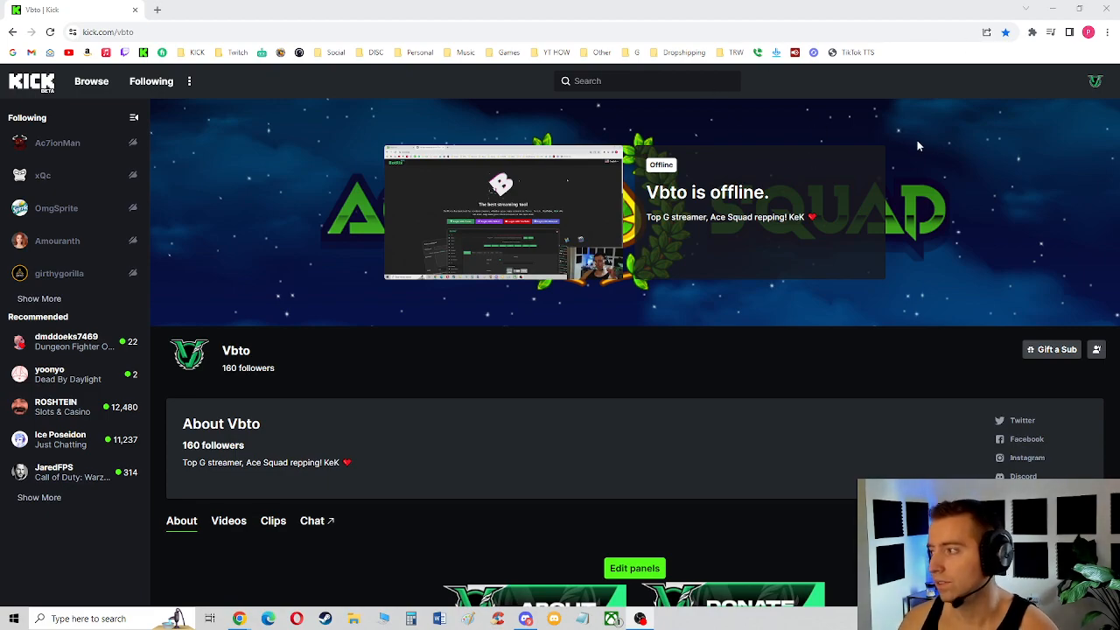
mouse_move(1039, 170)
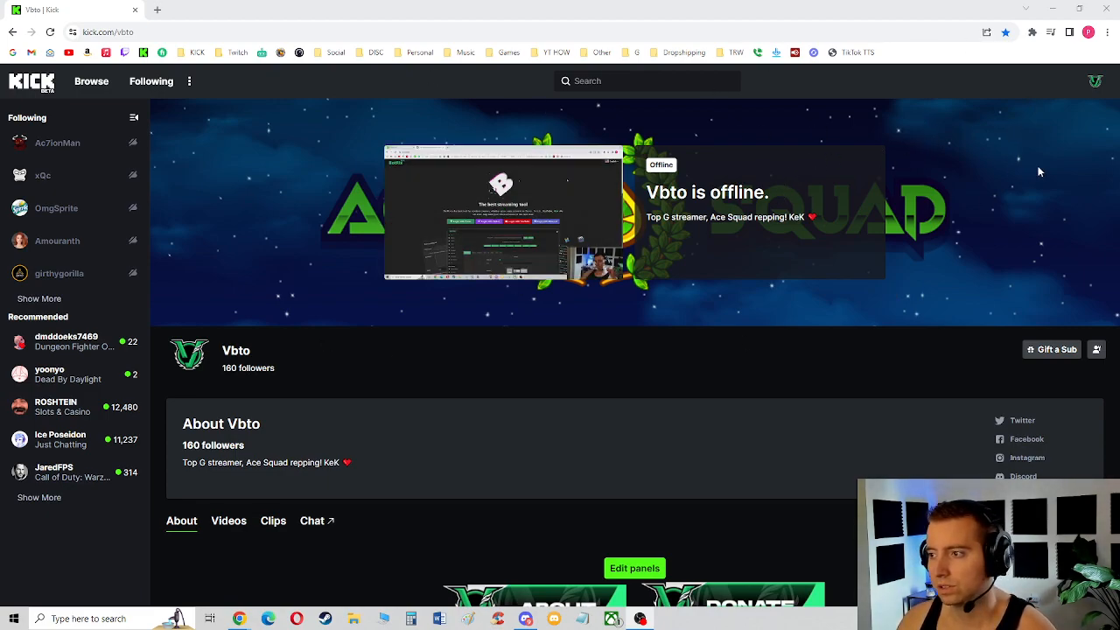
Go to Kick's Creator Dashboard and pop out the Session info panel.
click(1095, 80)
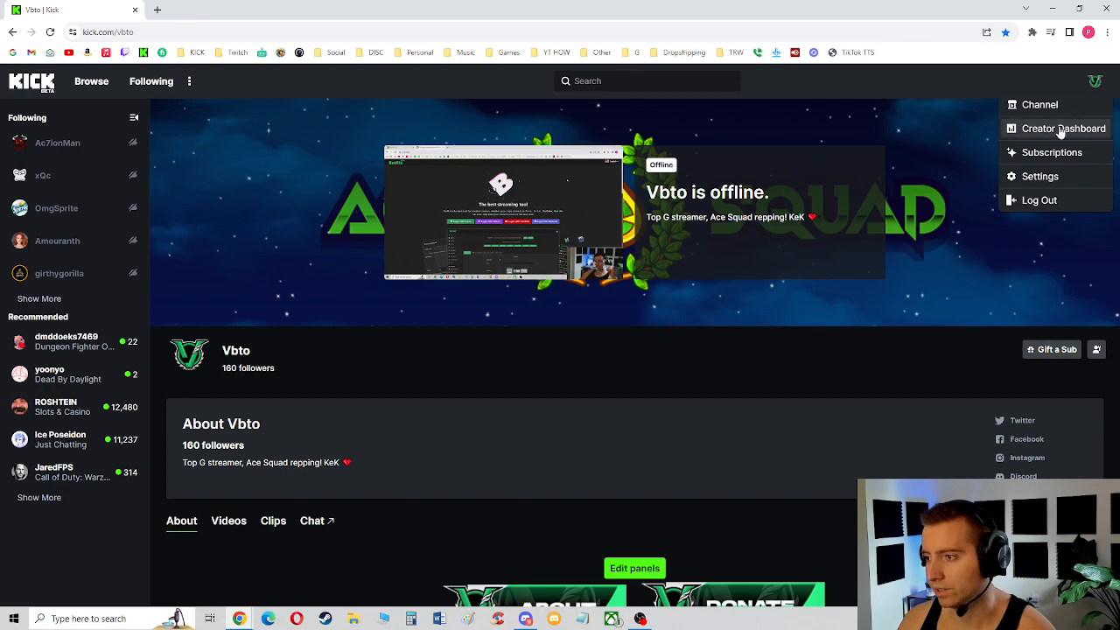
click(1064, 129)
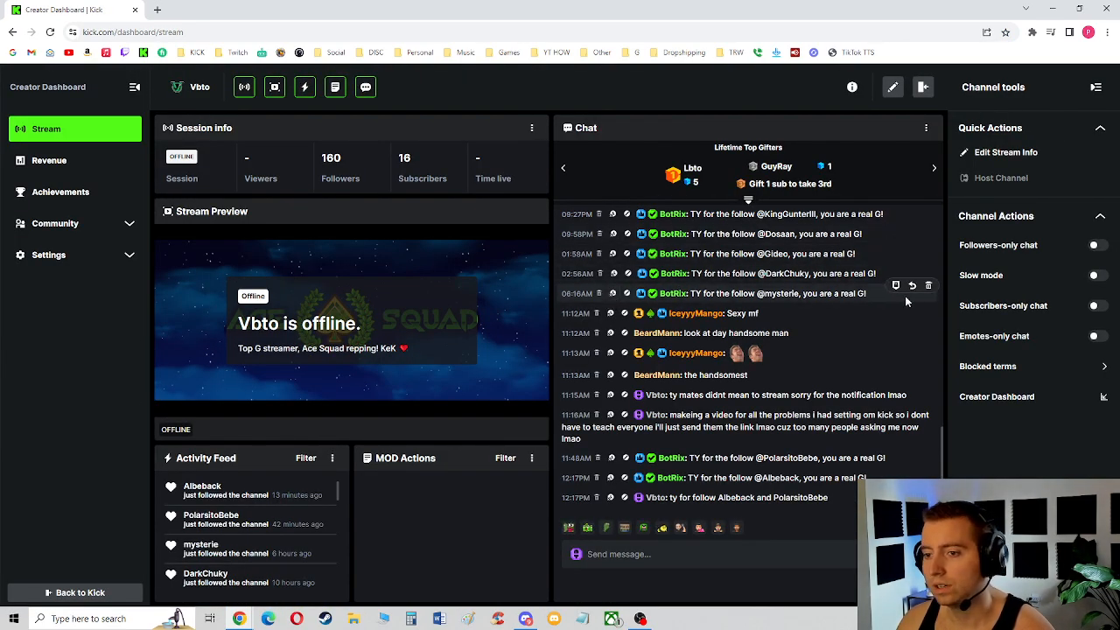
click(532, 128)
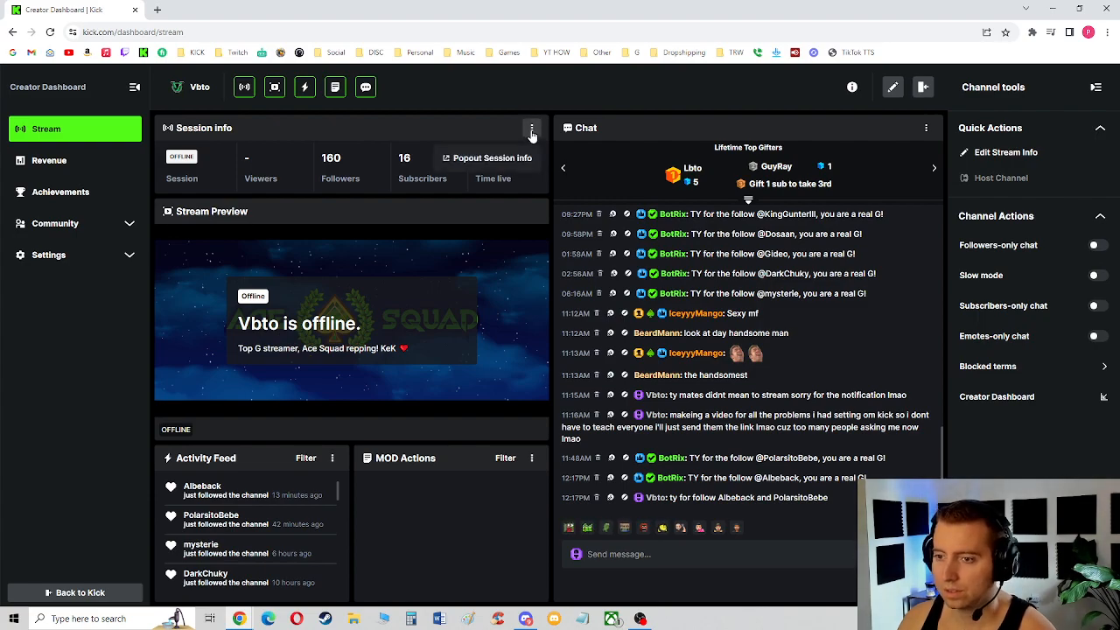
click(487, 157)
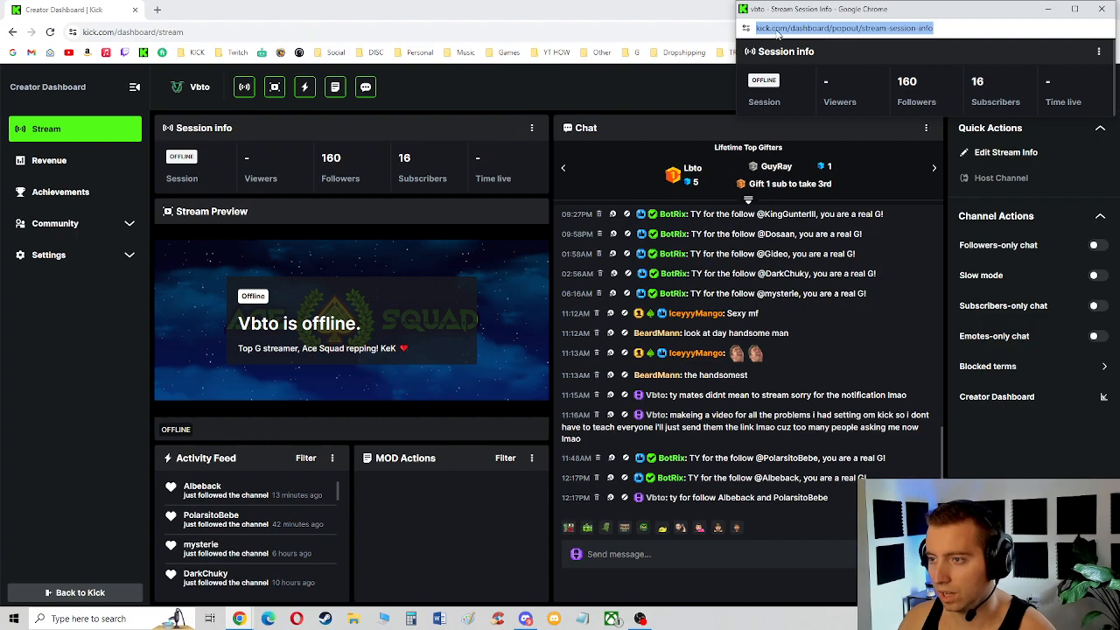
Copy the popout window's URL, close the popout, and open the Activity Feed options.
click(1104, 9)
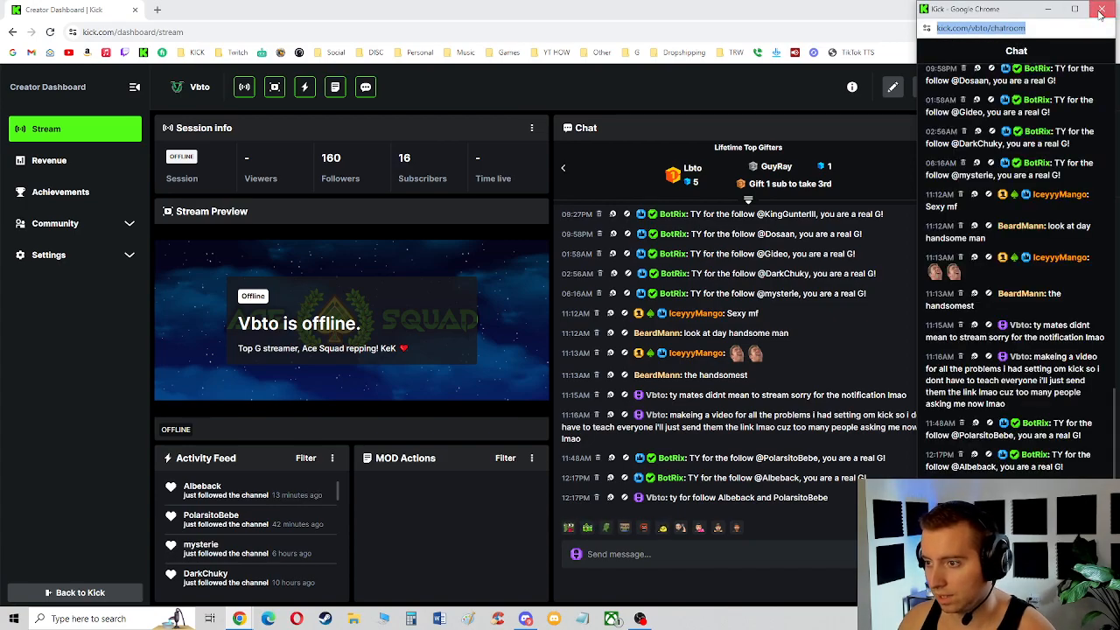
click(1101, 9)
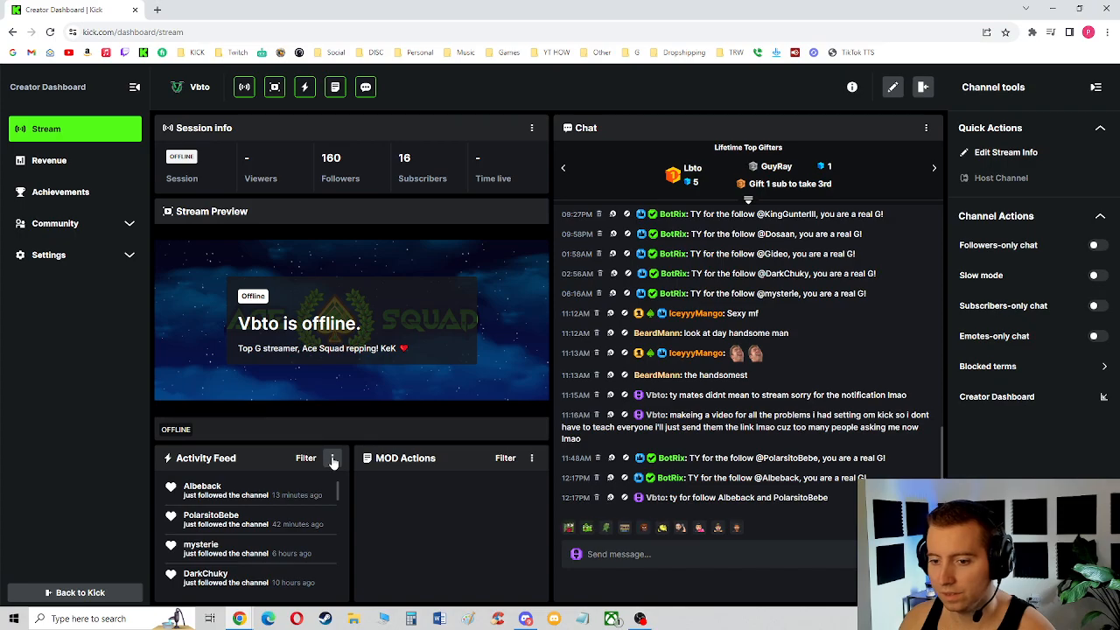
click(331, 457)
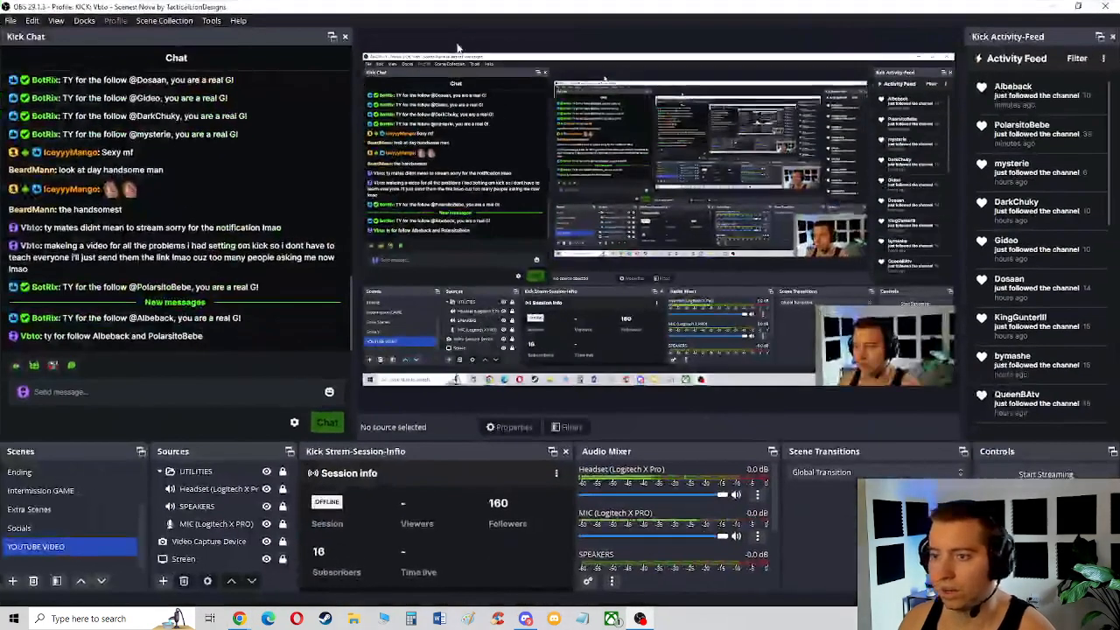
Look through OBS's Docks, Scene Collection and Edit menus, then open Docks > Custom Browser Docks.
click(217, 523)
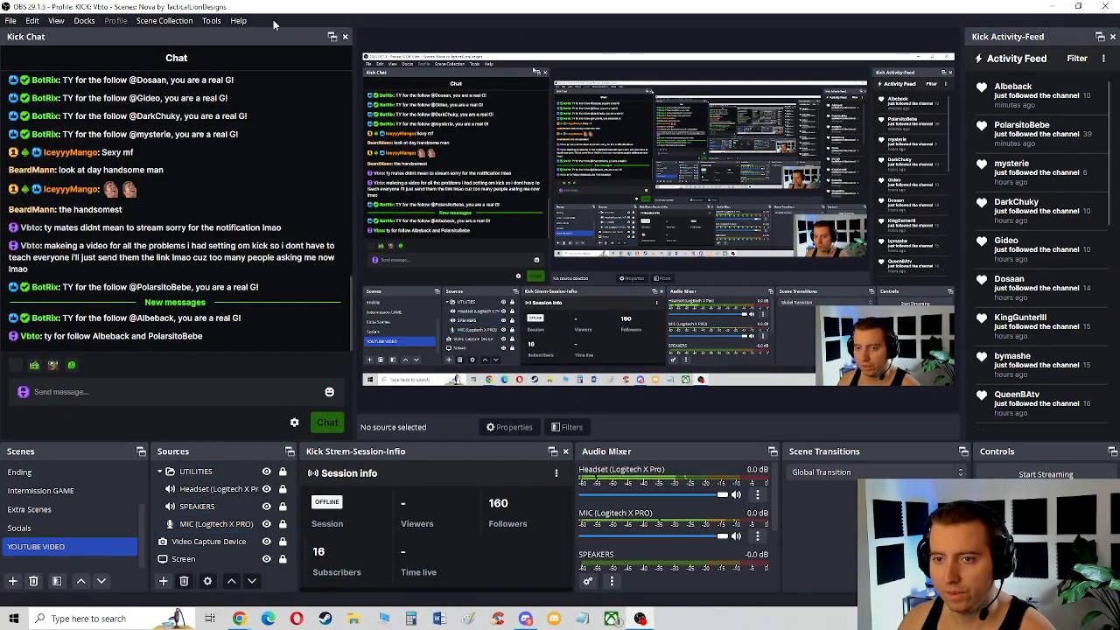
click(84, 20)
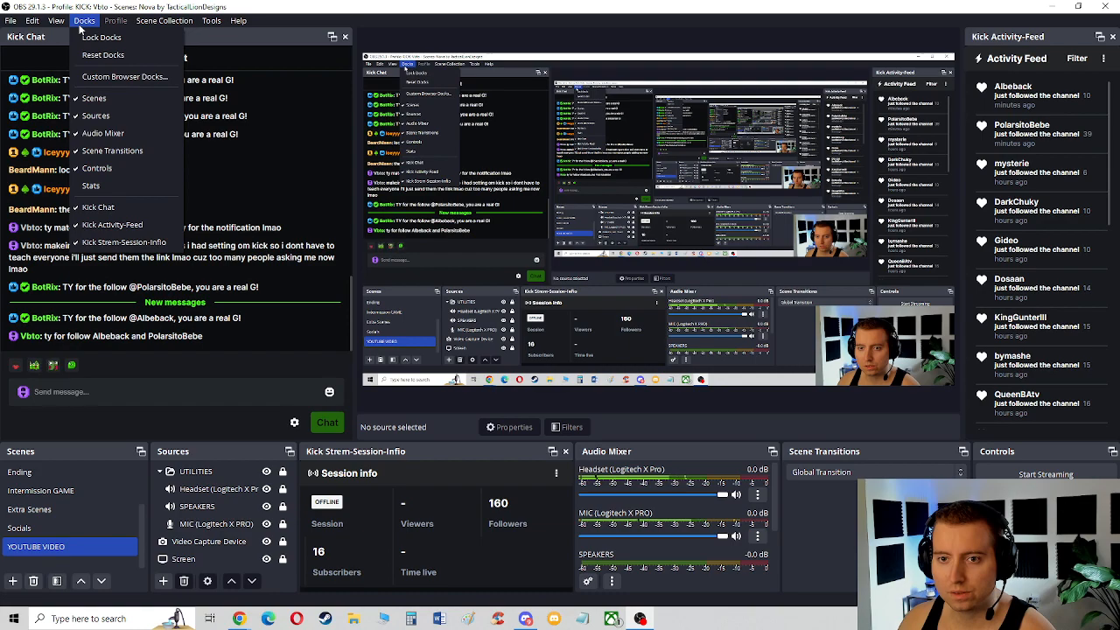
click(165, 20)
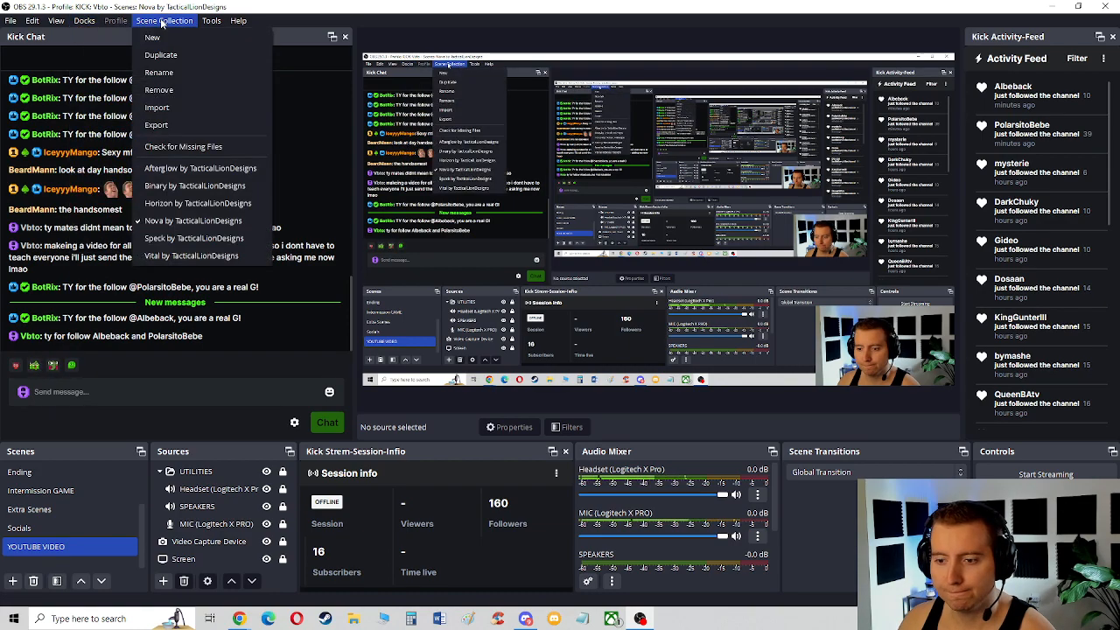
click(32, 20)
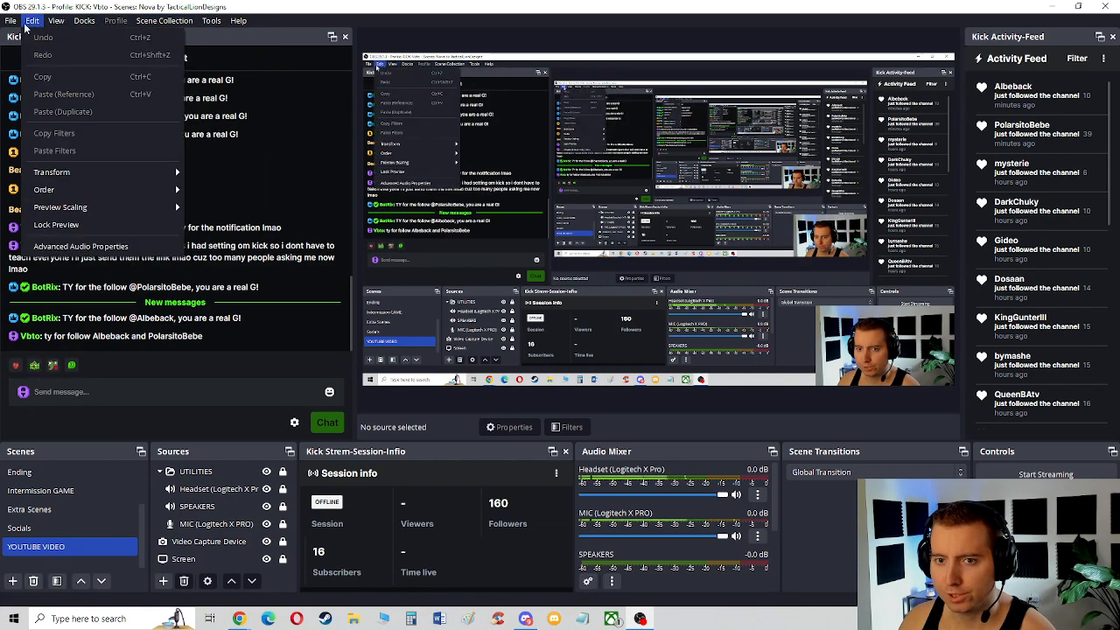
click(84, 20)
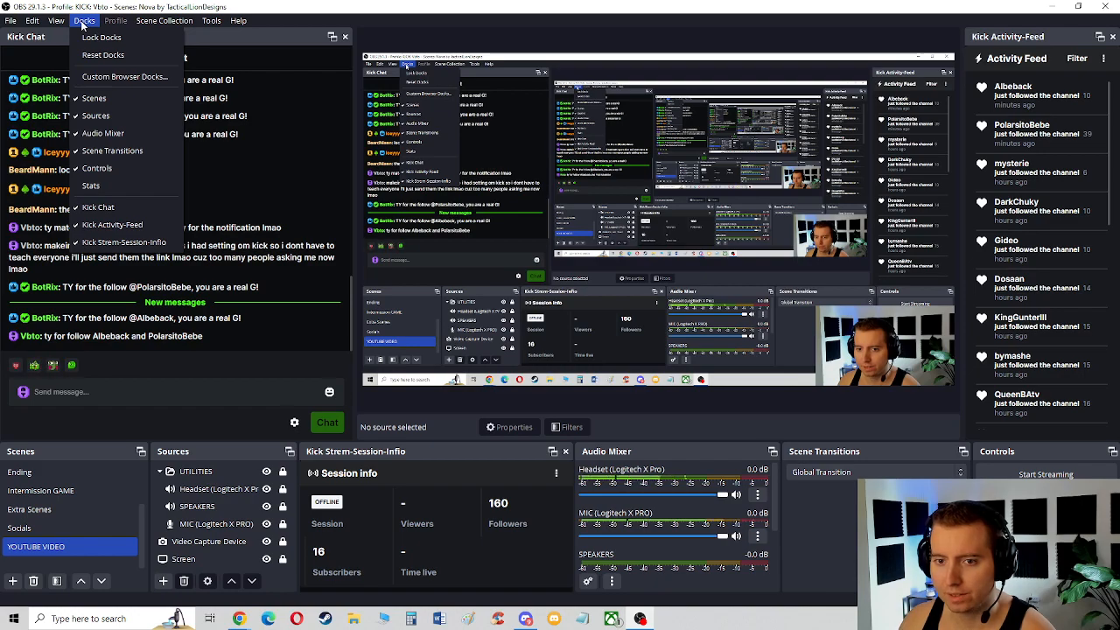
mouse_move(103, 54)
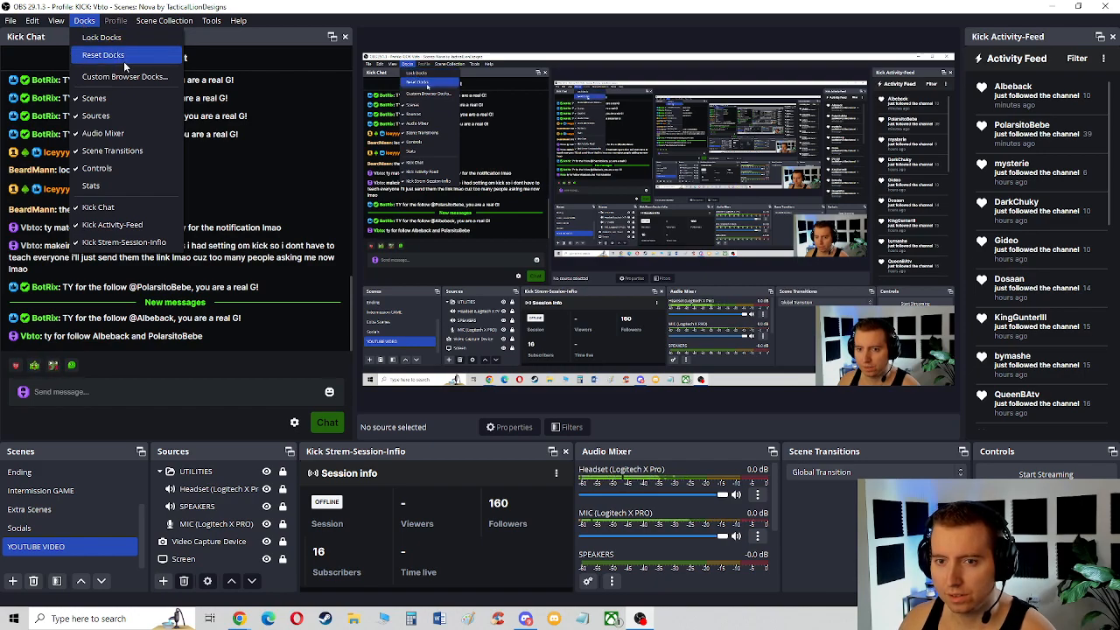
click(125, 77)
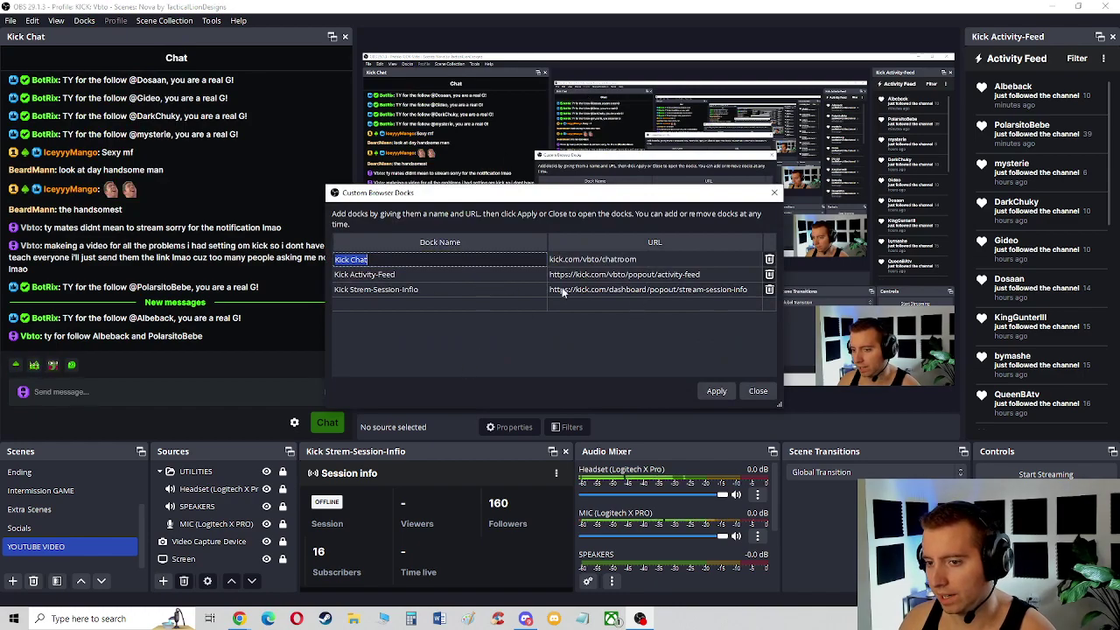
Check the session info dock name and activity feed URL, then close Custom Browser Docks.
click(376, 290)
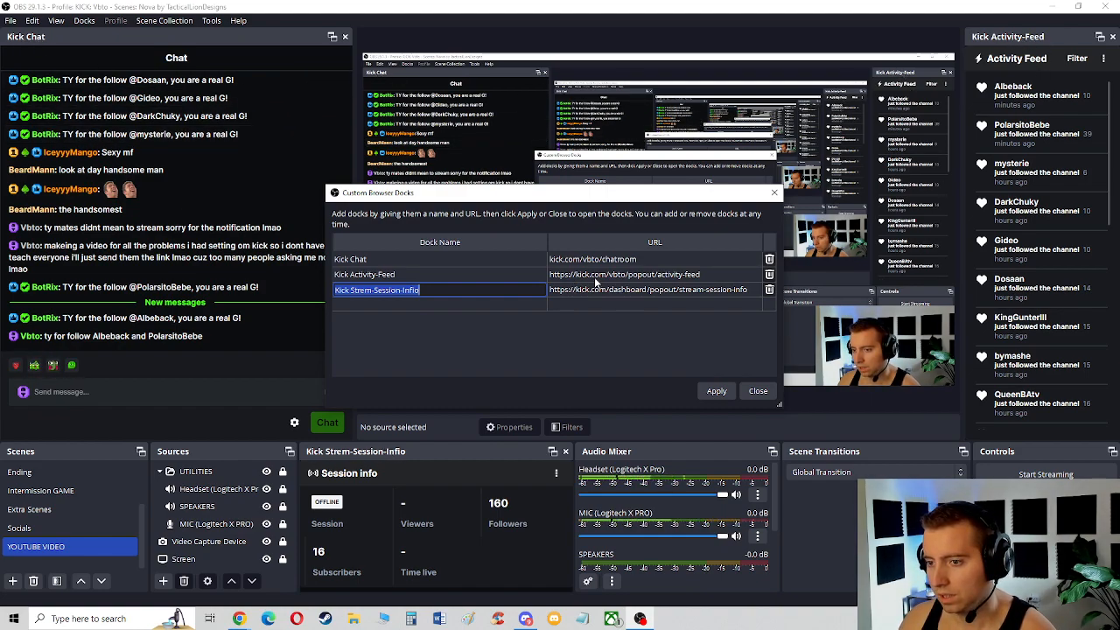
triple_click(624, 274)
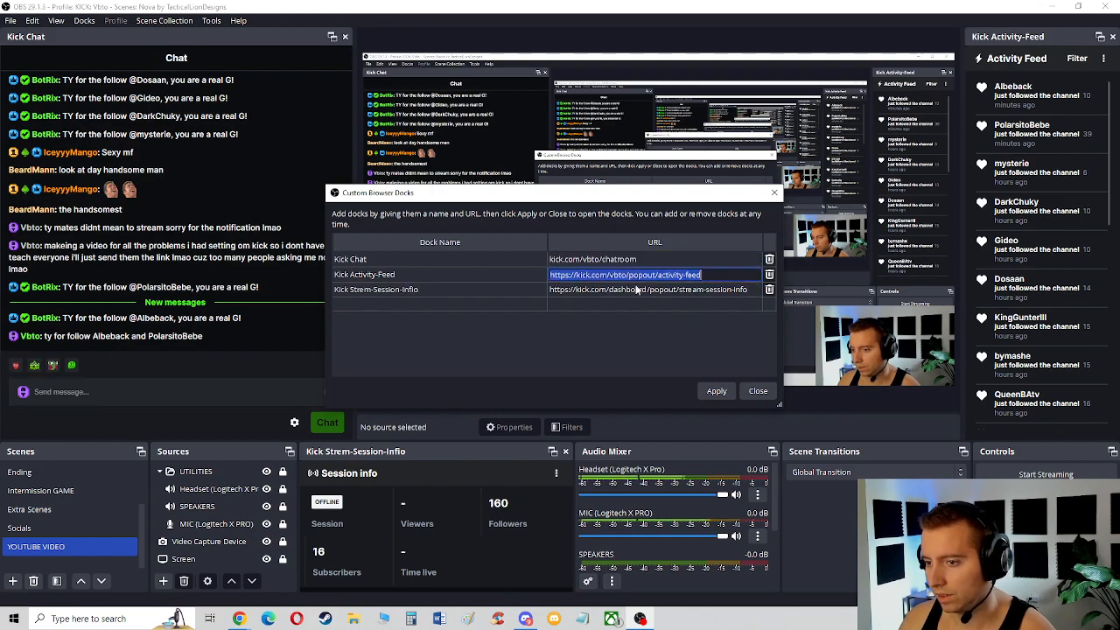
click(756, 391)
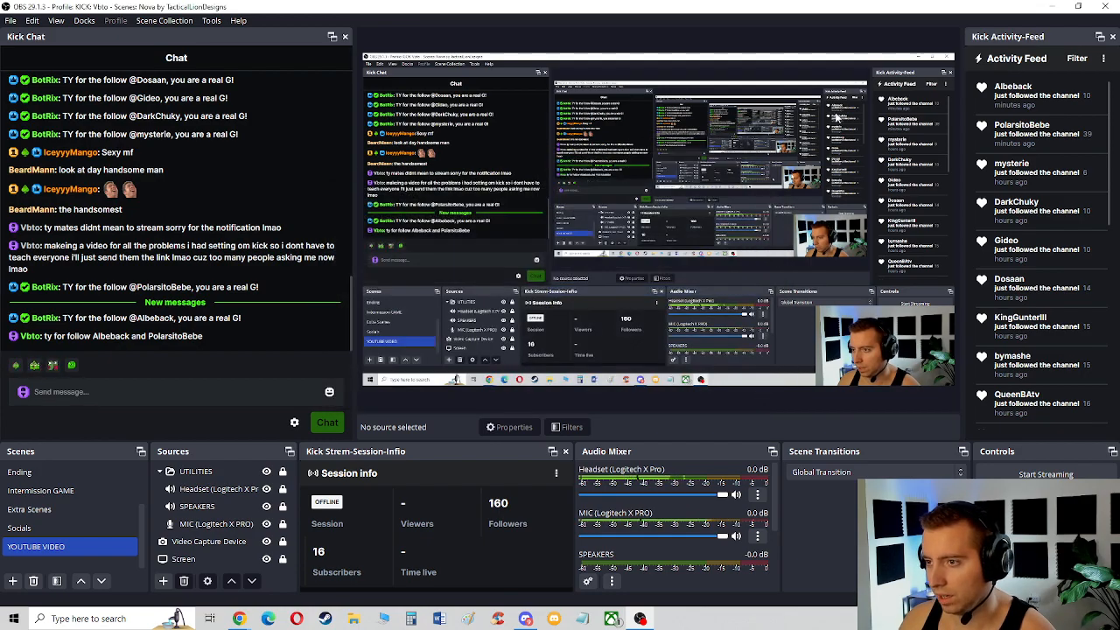